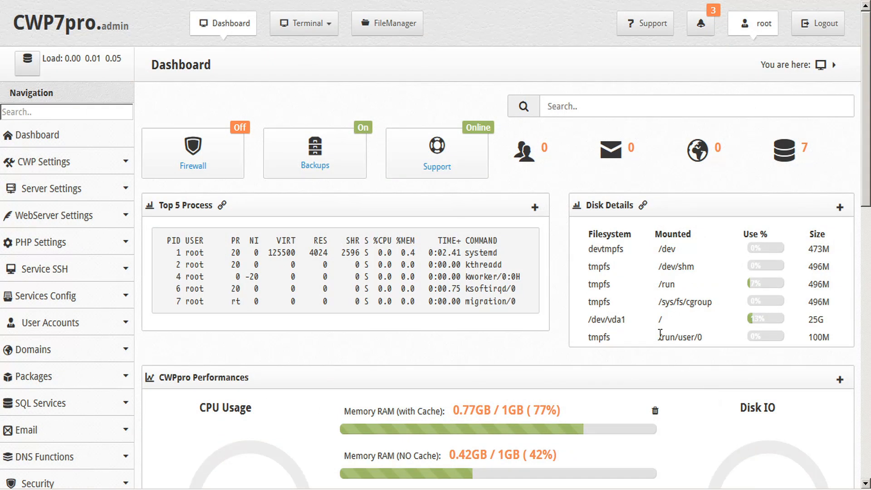
Scroll the sidebar down to reach the Security section.
scroll(down, 3)
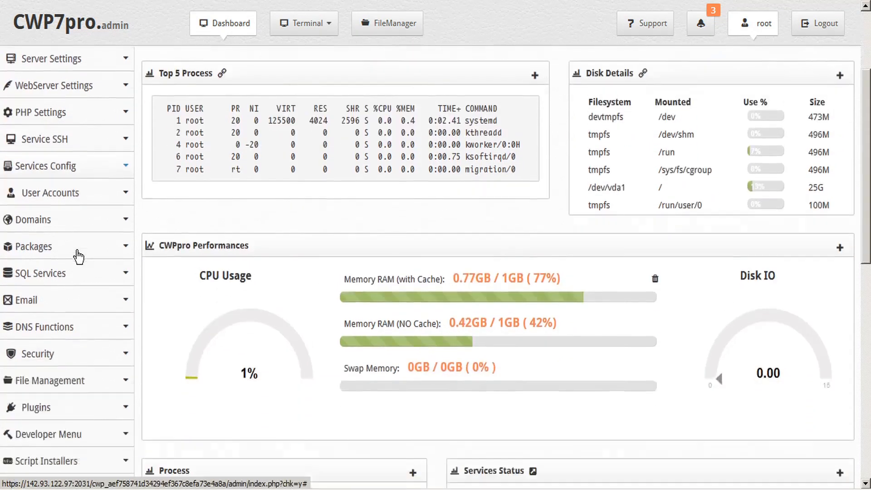
scroll(down, 3)
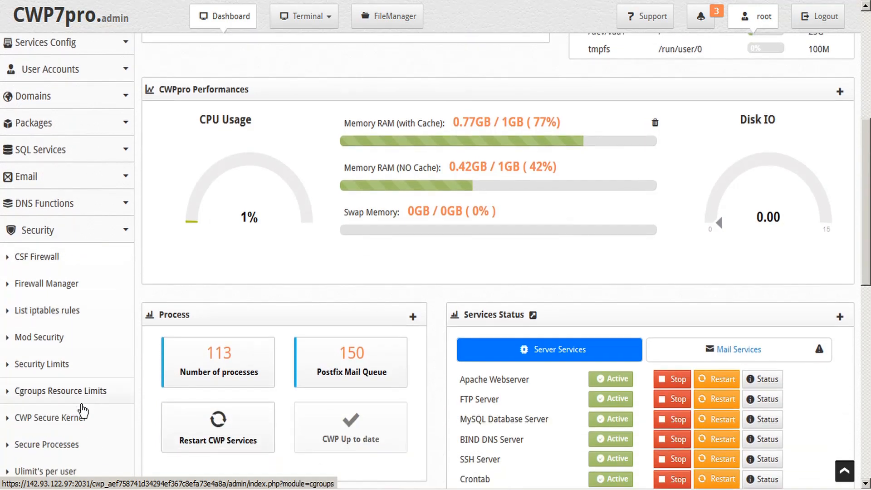
mouse_move(55, 427)
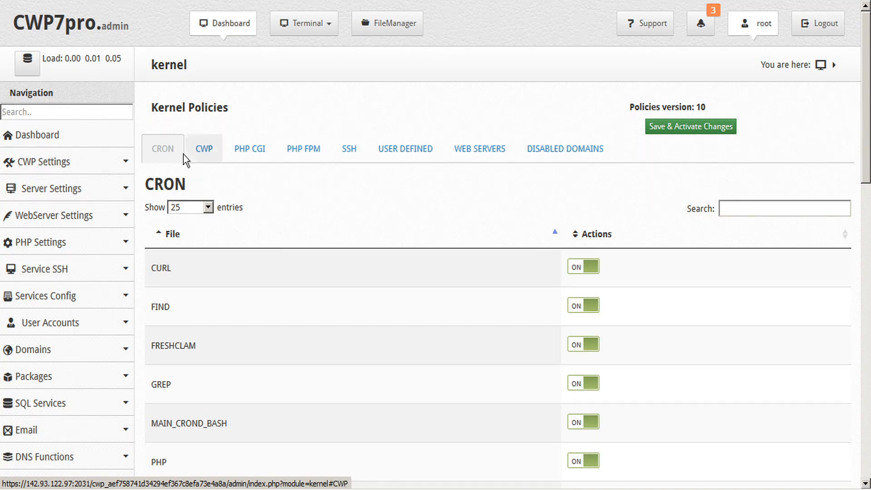
scroll(down, 3)
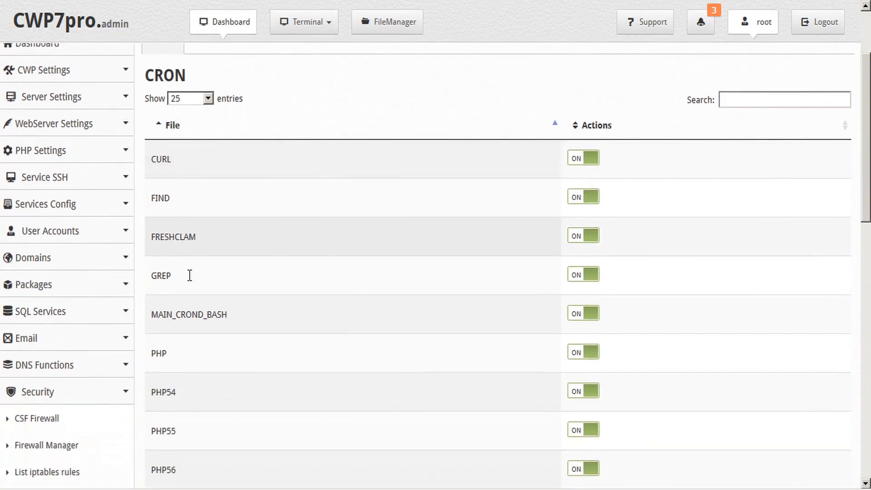
scroll(down, 3)
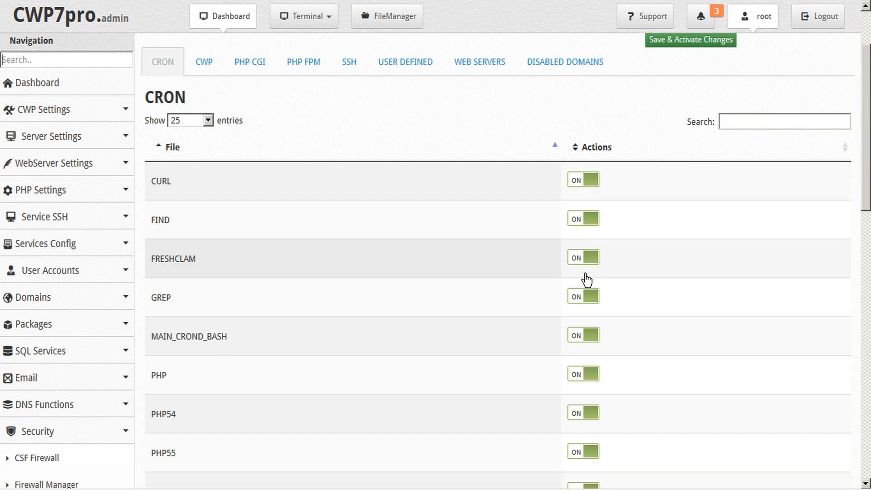
scroll(down, 3)
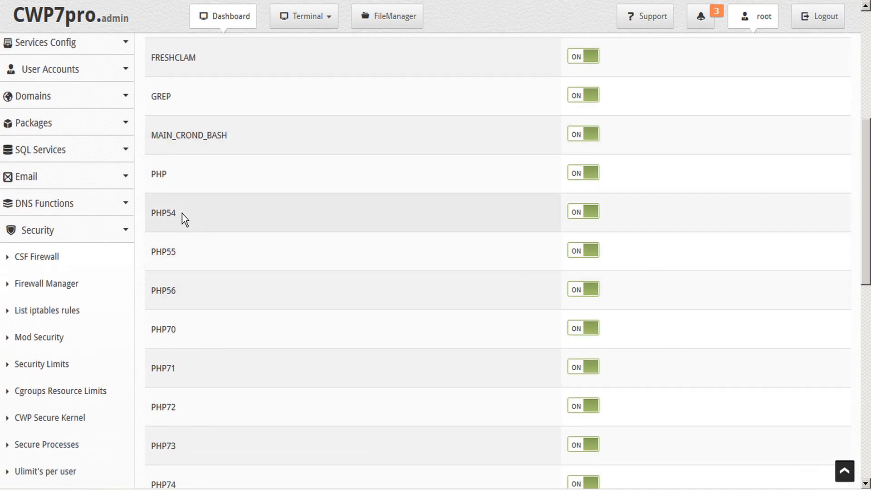
mouse_move(181, 222)
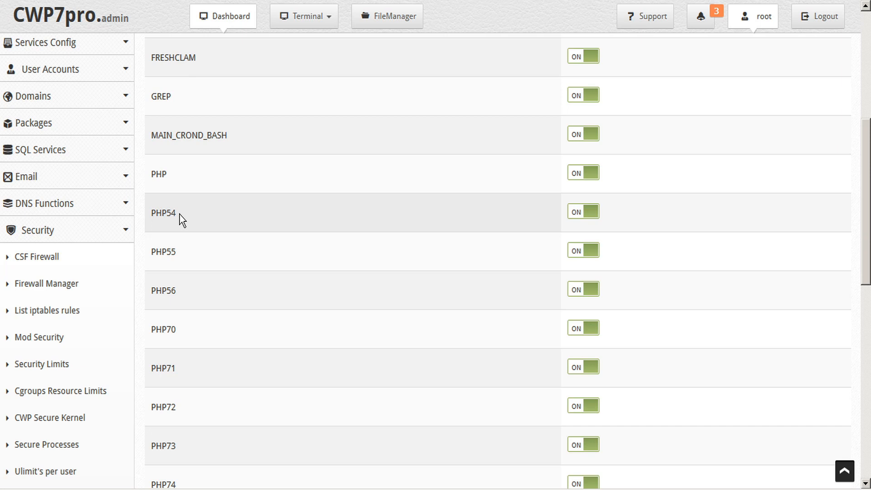
mouse_move(217, 218)
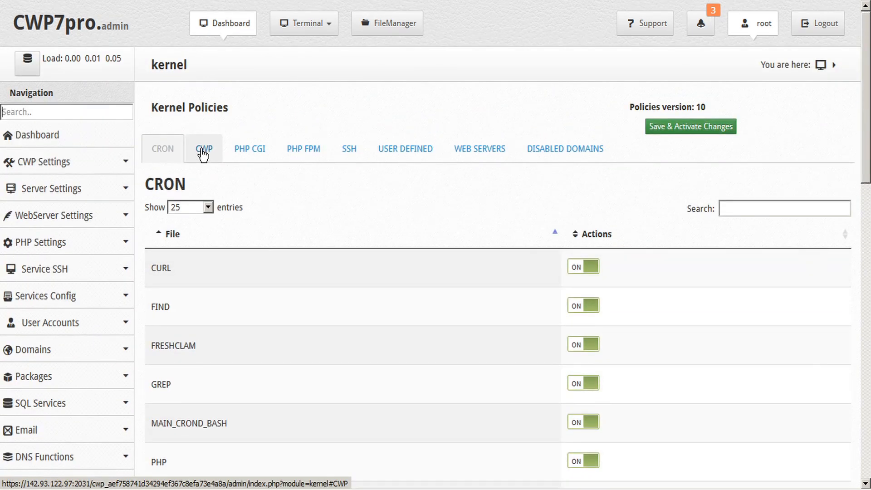
Browse the CWP and PHP-FPM policy lists, scrolling through their entries.
click(203, 148)
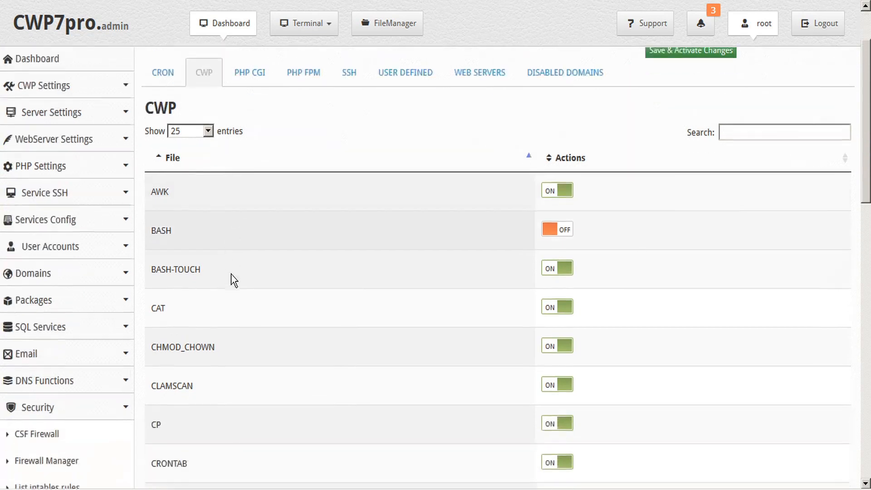
scroll(down, 3)
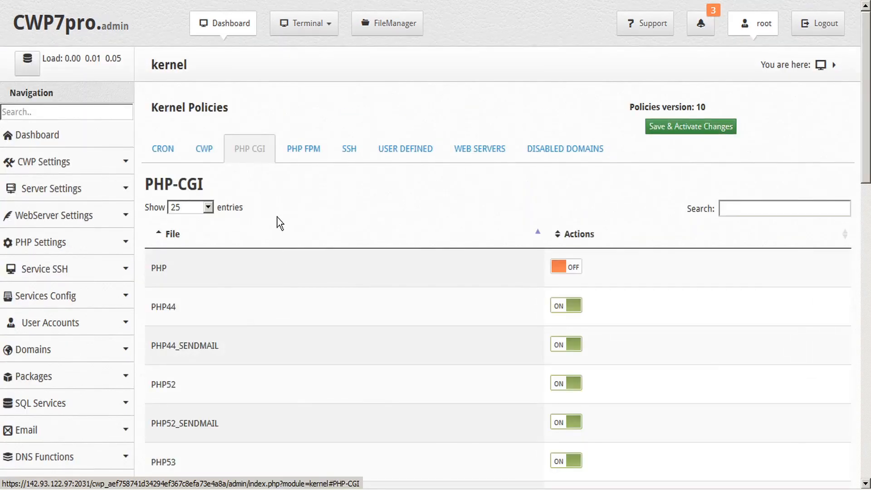
scroll(down, 3)
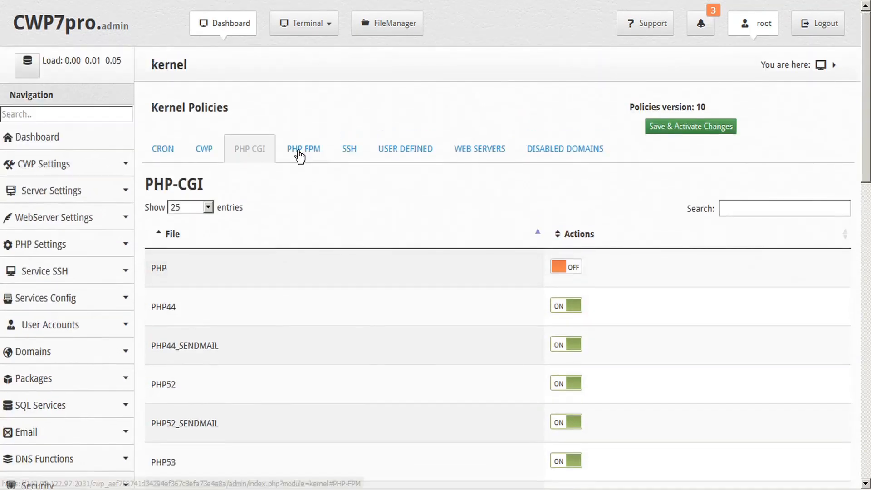
click(303, 149)
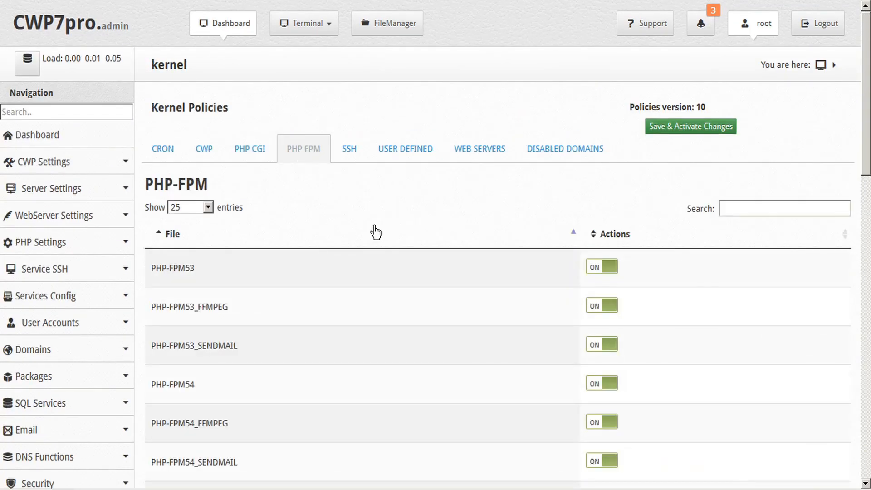
scroll(down, 3)
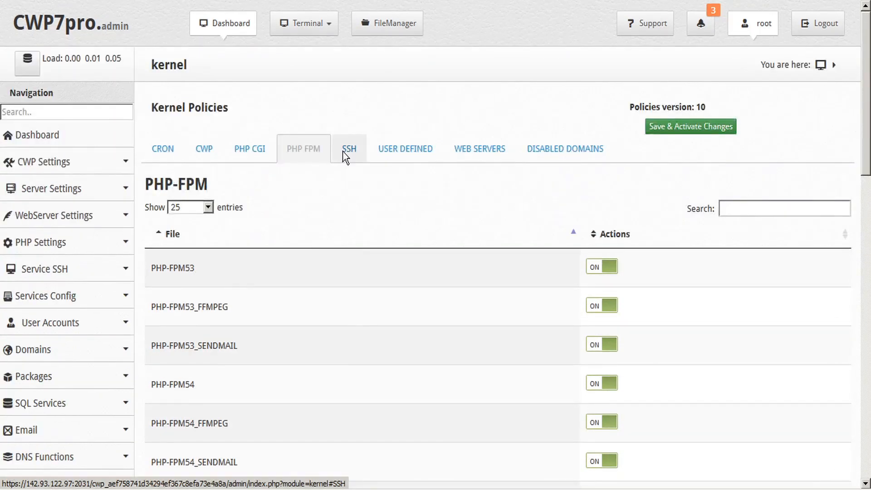
Review the SSH and web servers policy lists, ending on Disabled Domains.
click(348, 149)
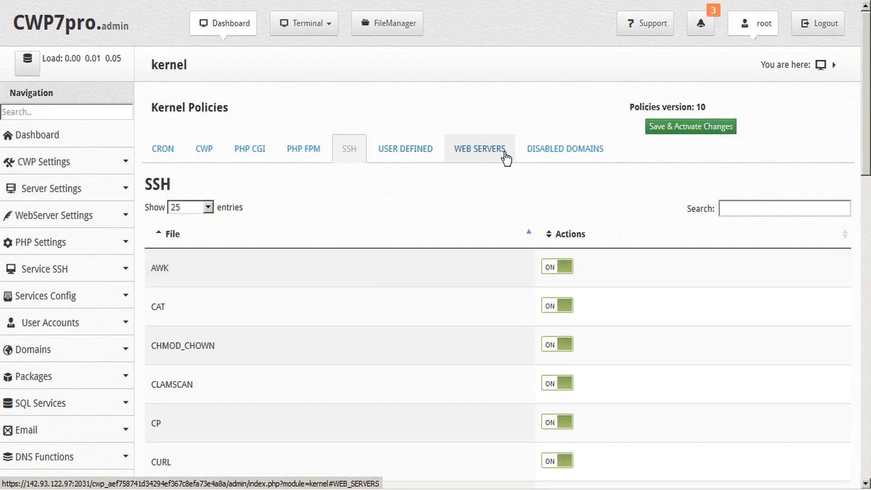
click(479, 149)
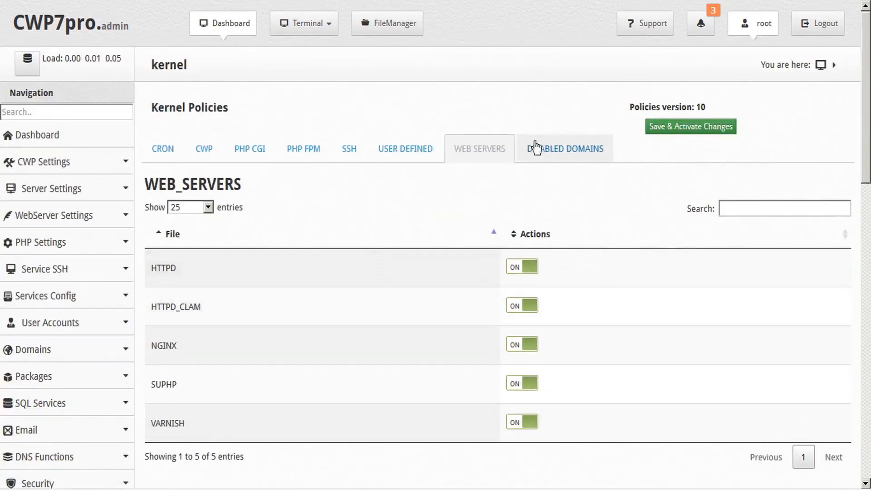
click(566, 149)
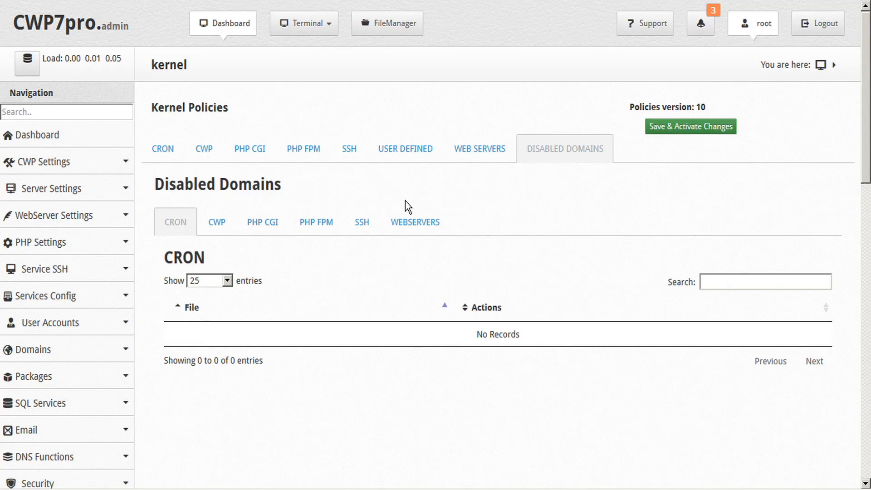
mouse_move(409, 155)
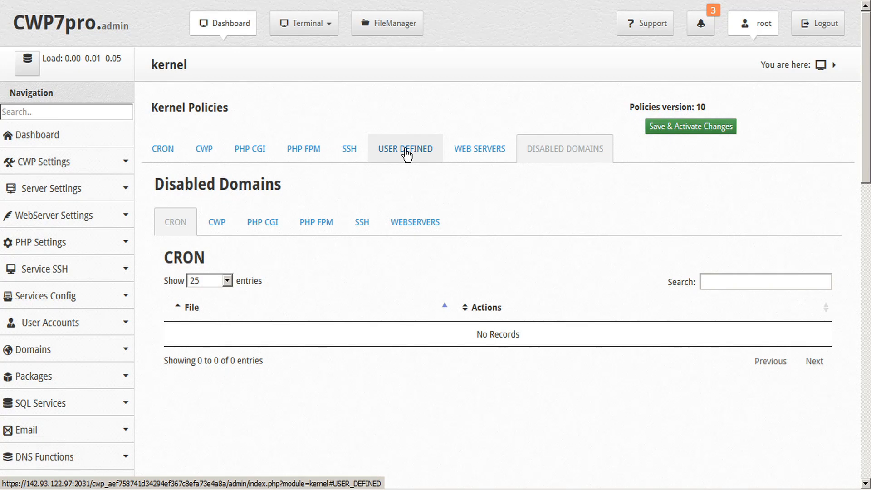
View the empty User Defined policy list, then Save & Activate the kernel policy changes.
click(405, 149)
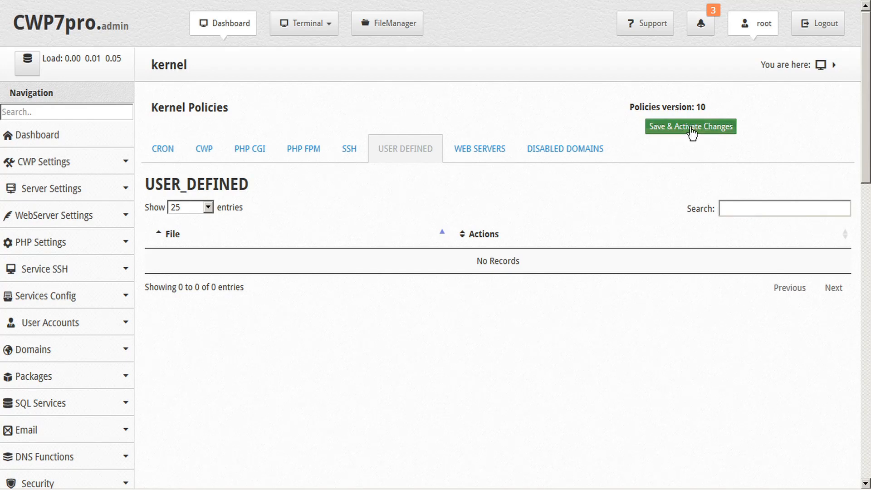
click(691, 126)
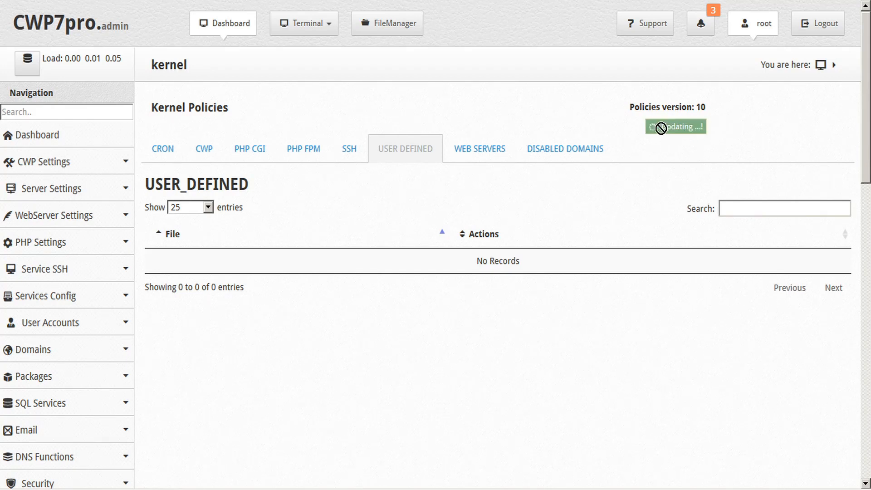
click(676, 126)
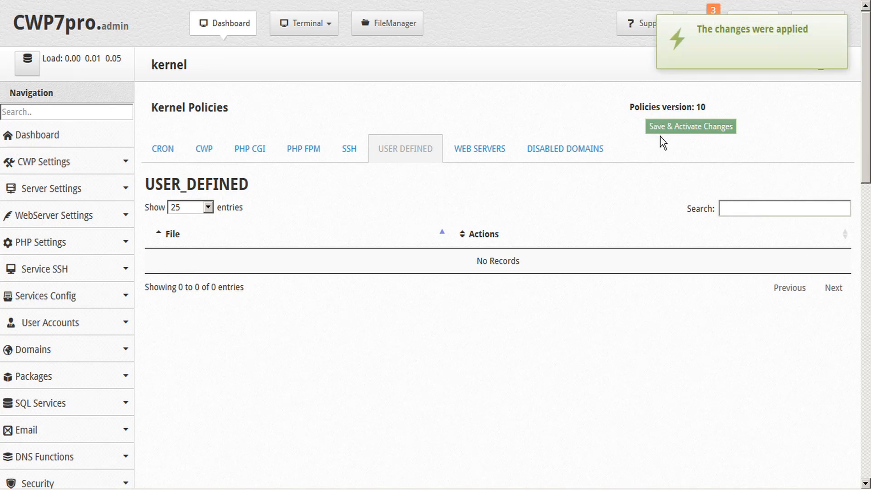